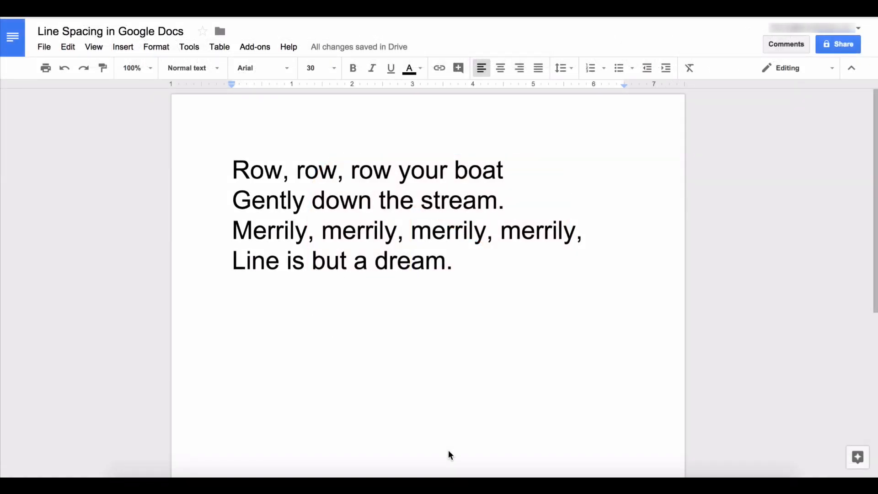
mouse_move(472, 251)
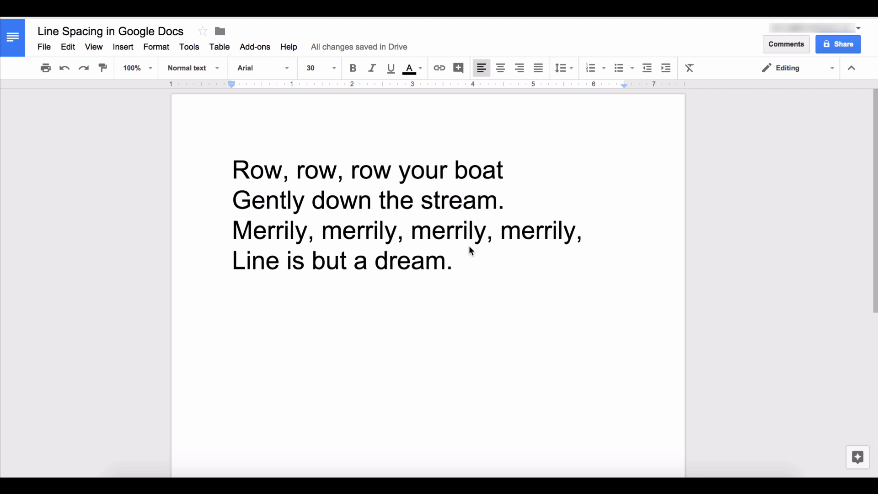
Step: Place the cursor in the four-line rowing rhyme to begin selecting it
click(453, 264)
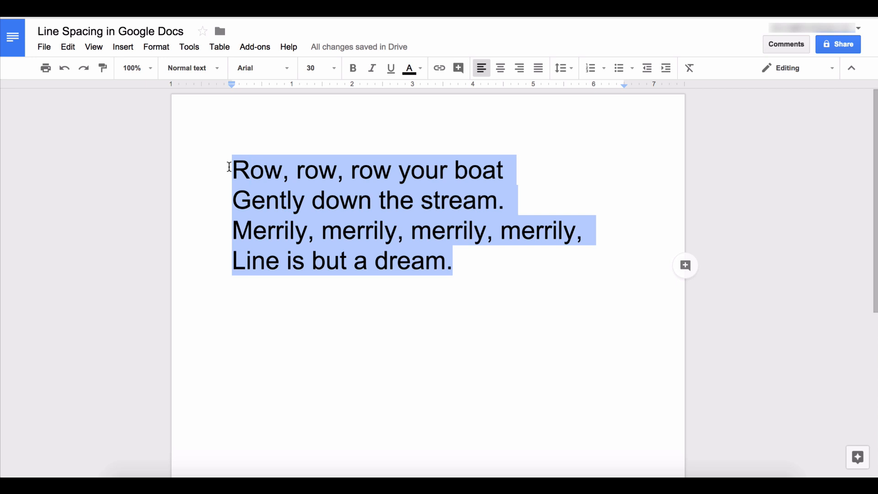
Step: Apply 1.15, then double, then finally 1.5 line spacing to the poem
click(156, 47)
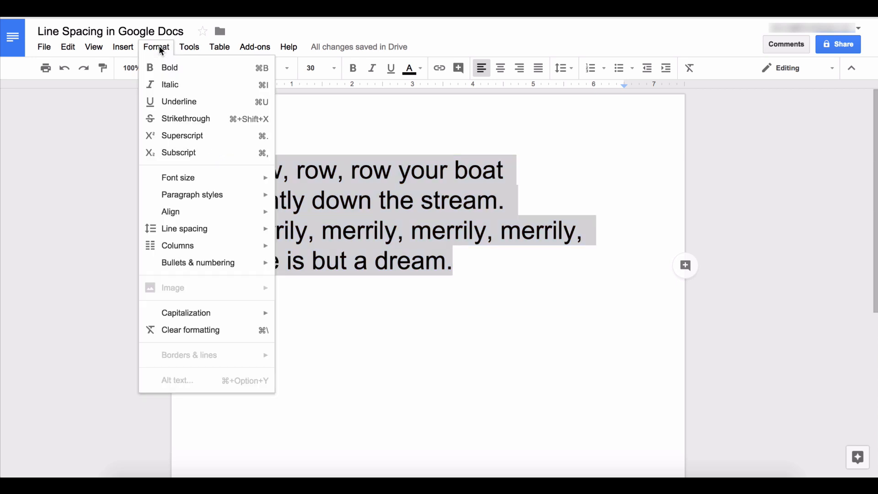
mouse_move(178, 203)
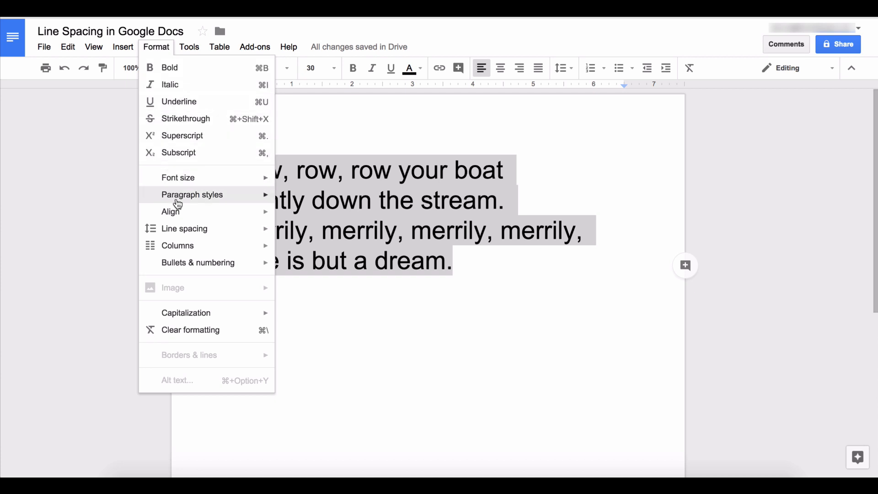
mouse_move(189, 236)
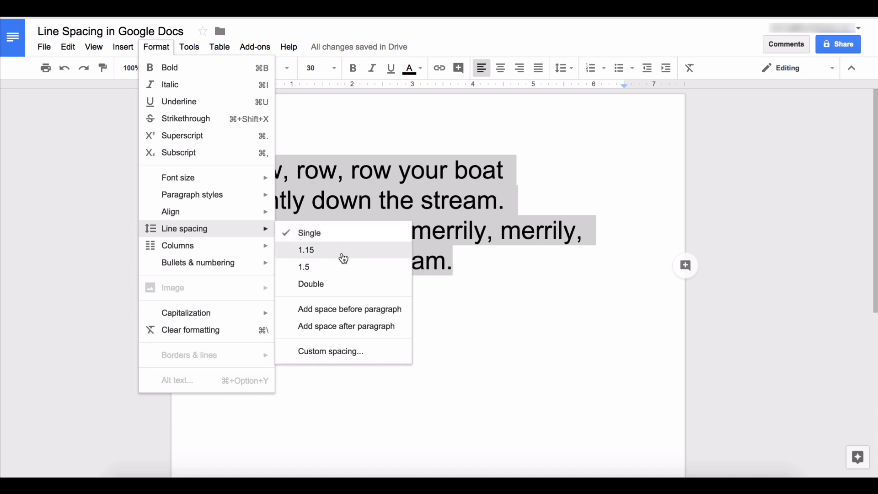
click(306, 250)
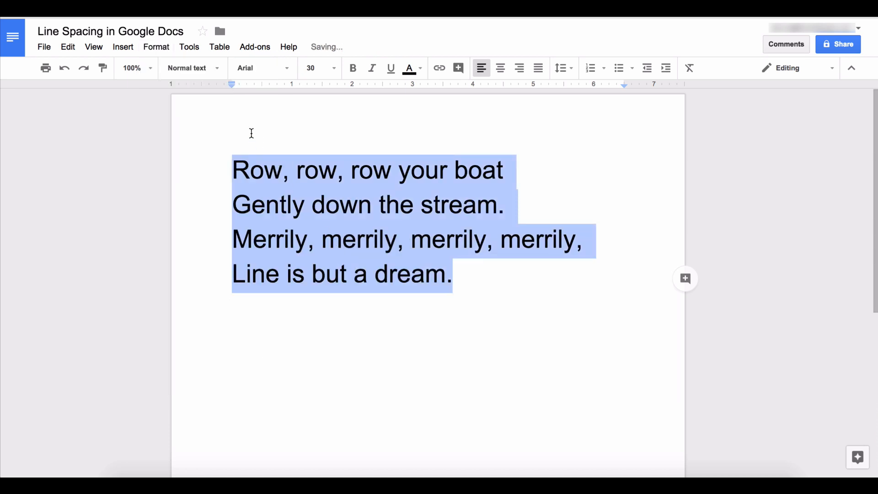
click(156, 47)
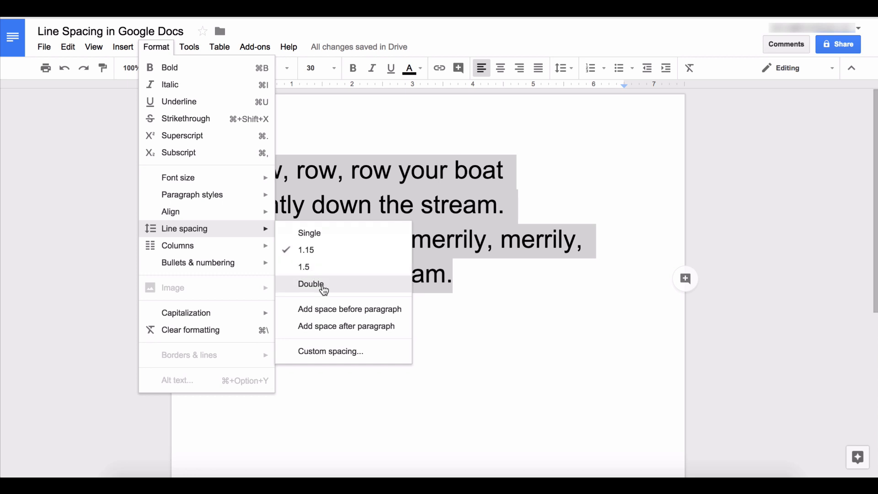
click(311, 284)
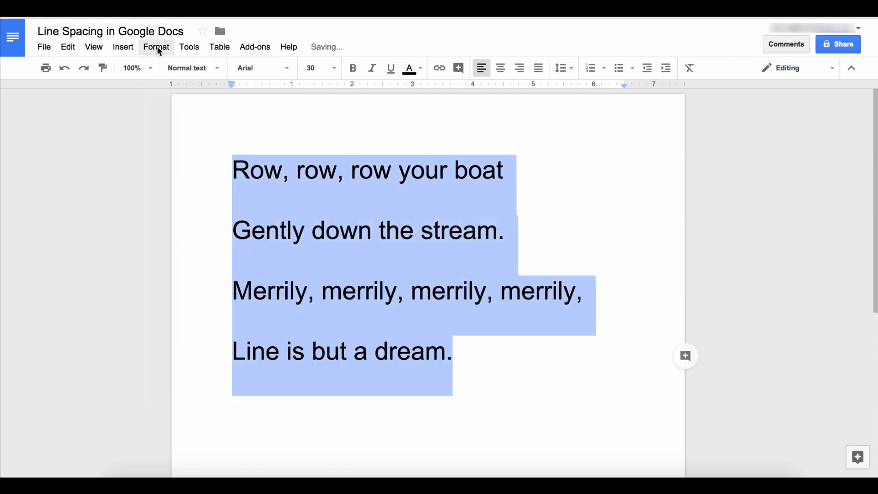
click(156, 47)
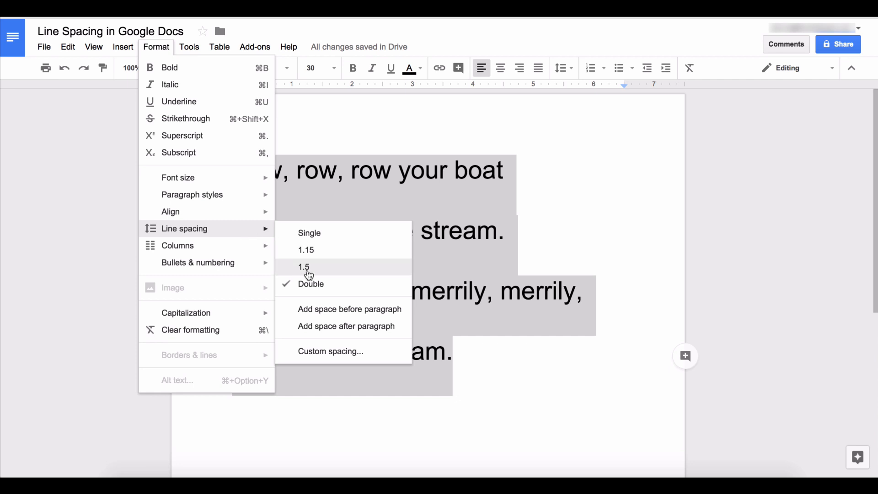
click(303, 267)
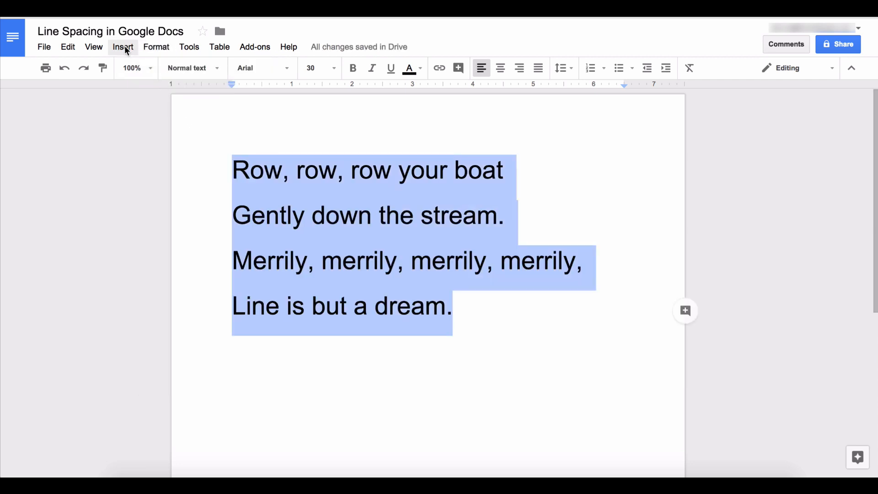
Step: Set the poem's custom line spacing to 4 and apply it
click(156, 47)
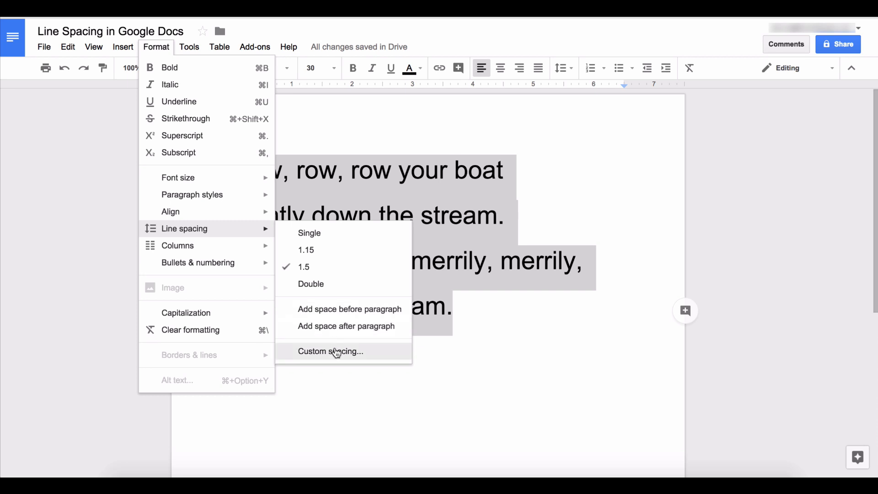
click(331, 351)
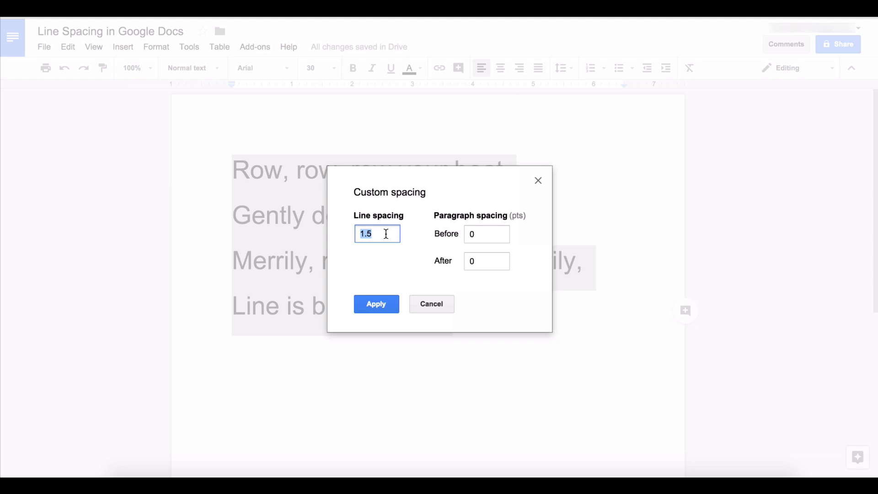
text(4)
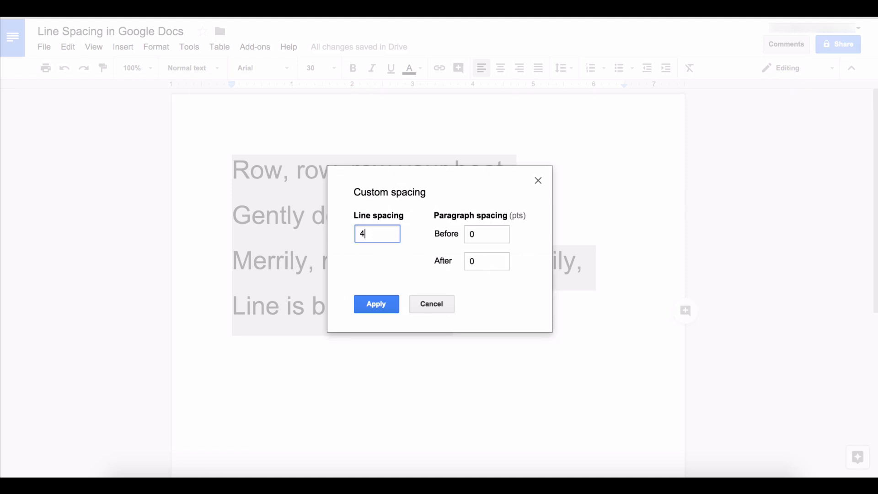
click(376, 303)
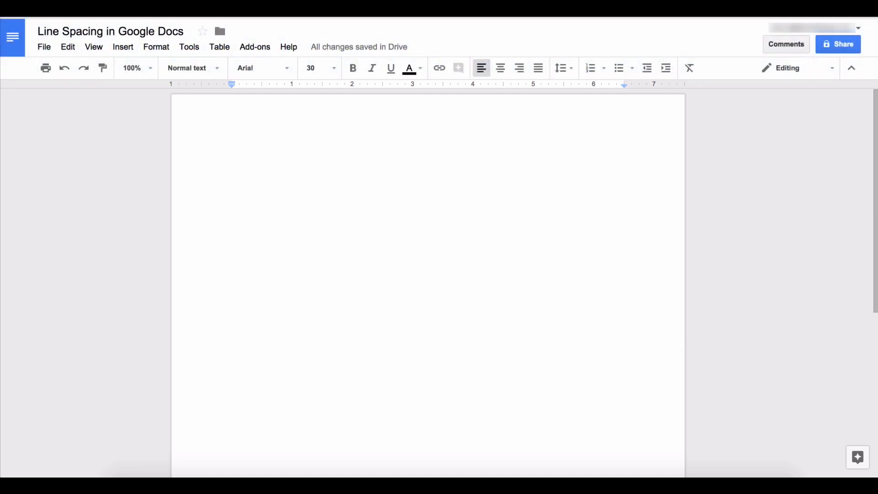
mouse_move(94, 47)
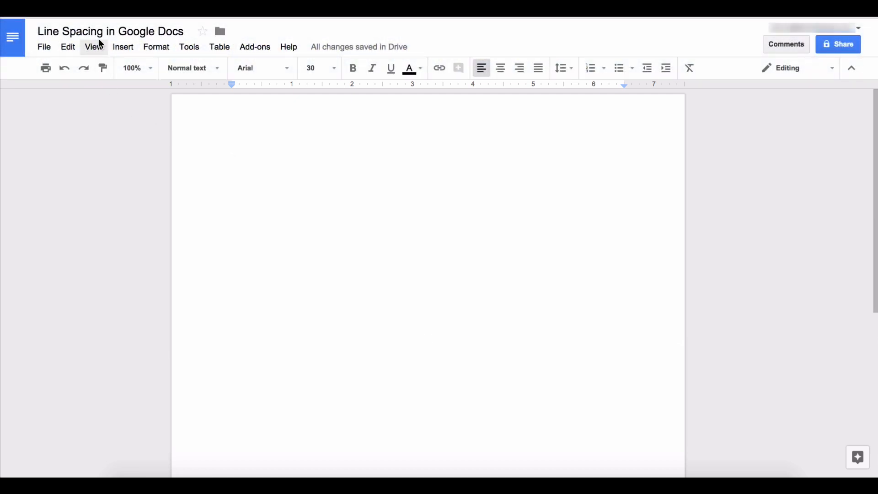
Step: Check the Insert menu, then set the empty page to 1.5 line spacing
click(123, 46)
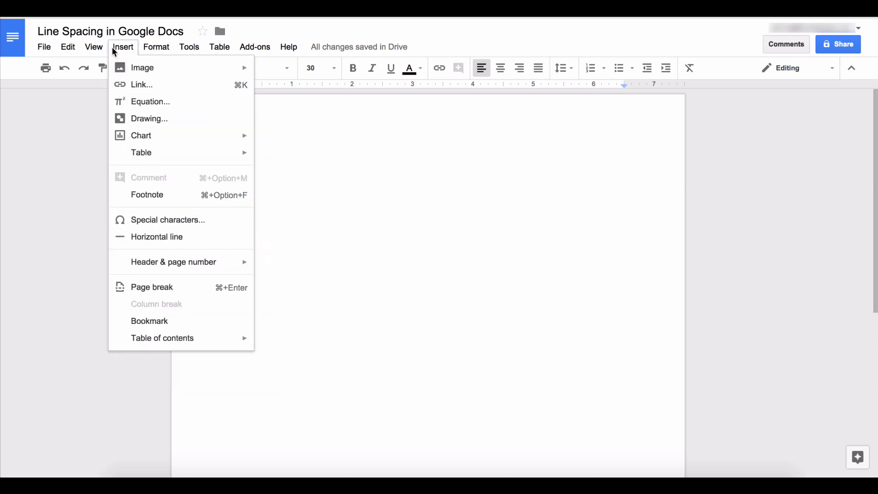
mouse_move(187, 212)
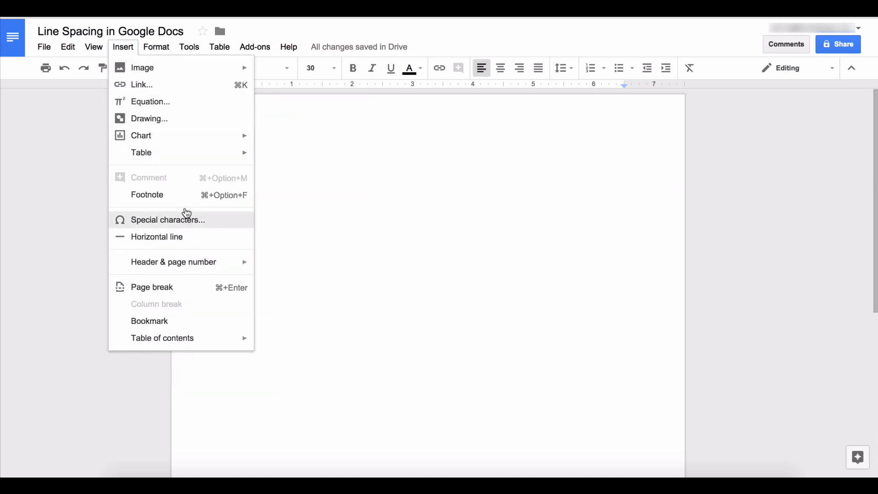
click(156, 47)
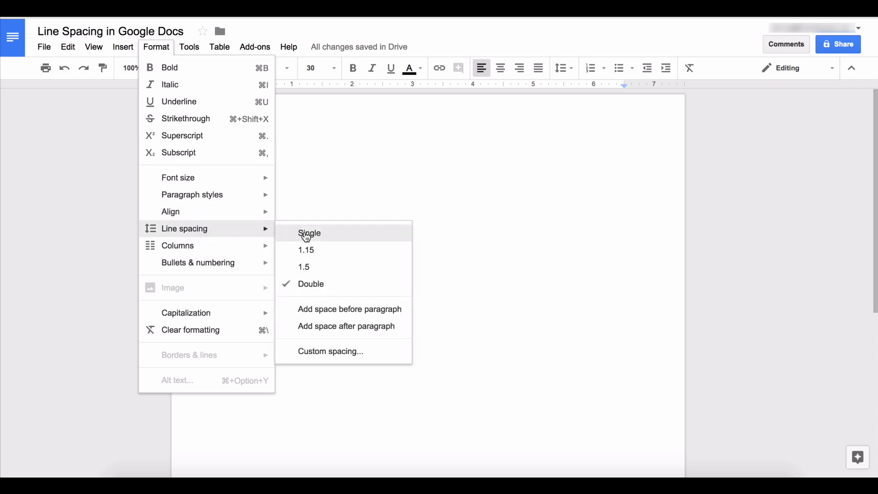
mouse_move(322, 273)
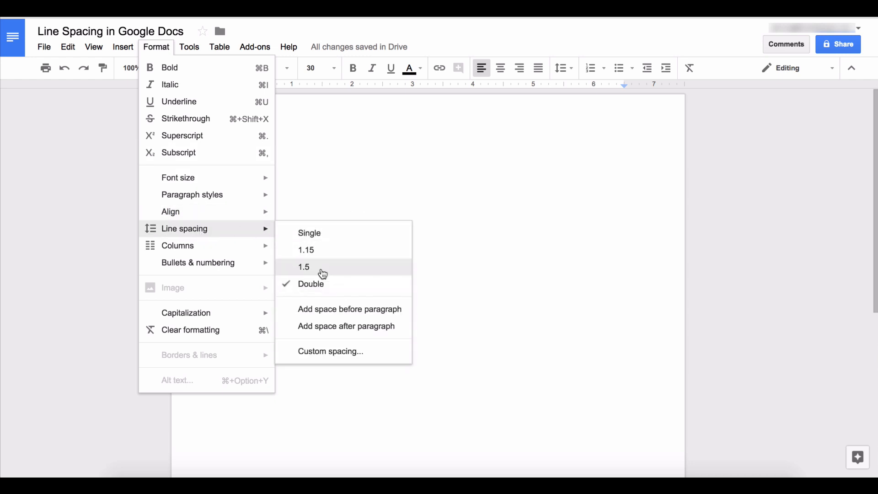
click(304, 267)
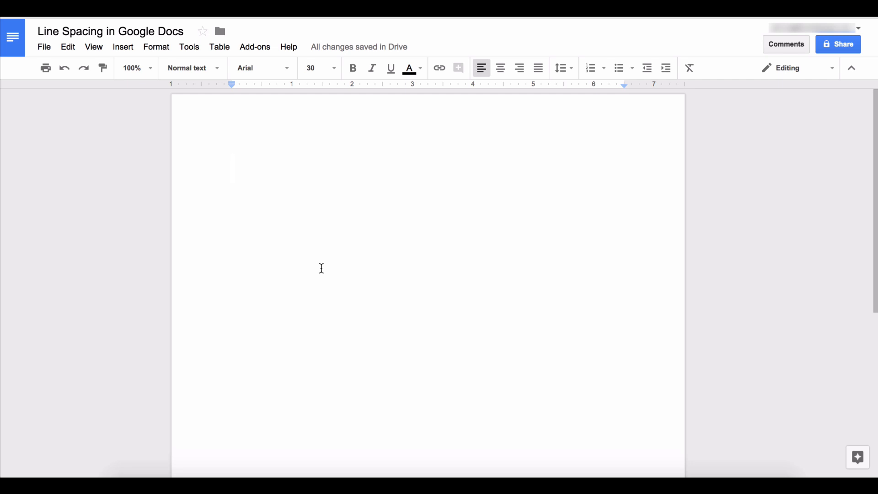
Step: Type 'This is how you change the spacing between the lines in Google Docs.'
text(This is how you chnai)
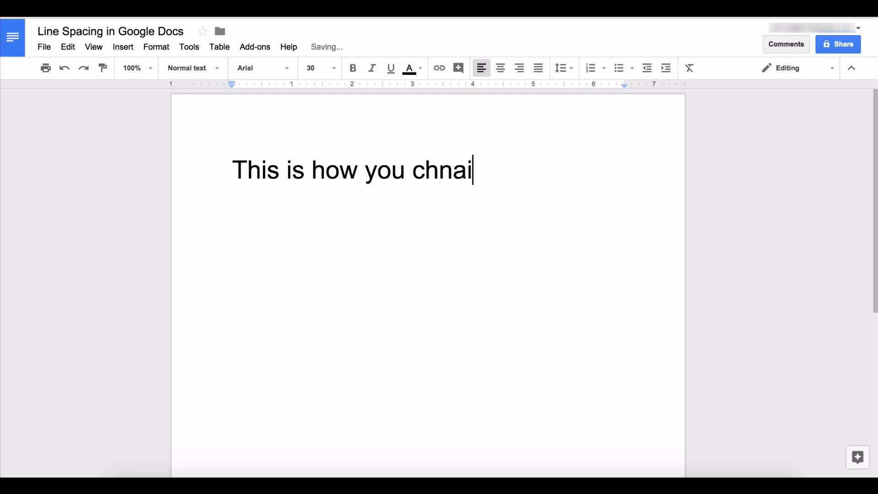
text(change the spacing between the lines in go)
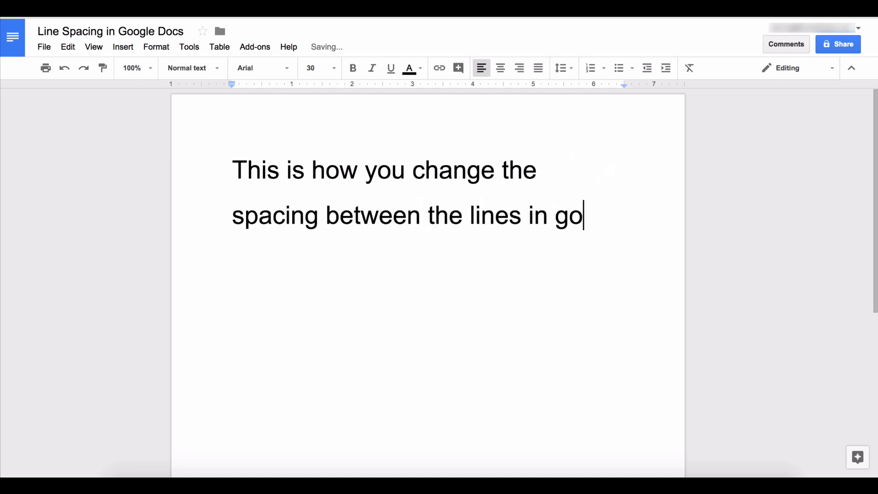
text(ogle Docs.)
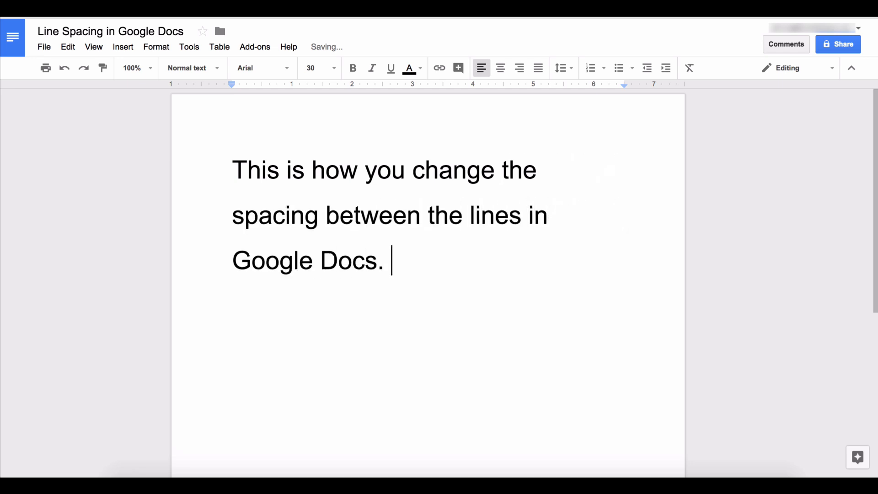